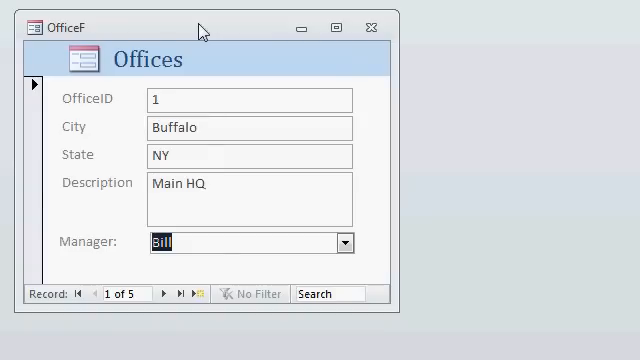
pyautogui.moveTo(218, 245)
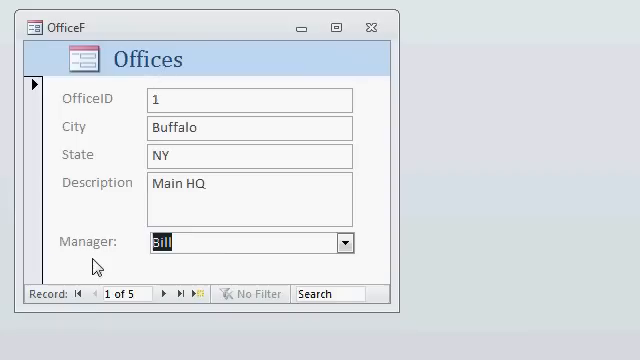
# After an unlisted manager entry triggers a warning, set List Items Edit Form to ManagerF
pyautogui.click(343, 242)
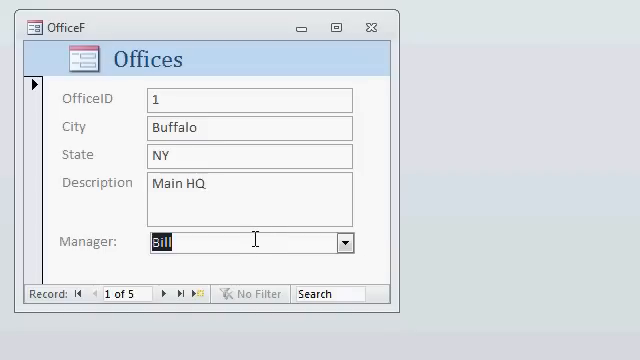
pyautogui.write('hfhfh')
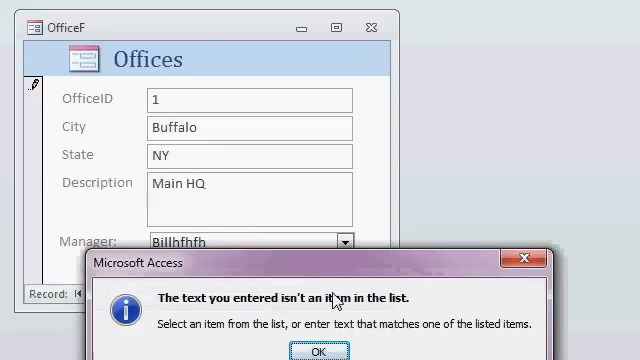
pyautogui.click(318, 350)
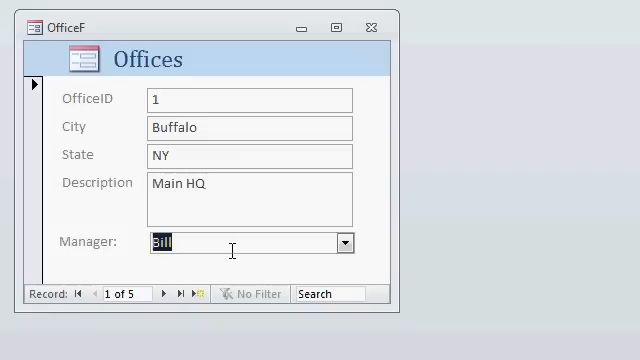
pyautogui.moveTo(389, 140)
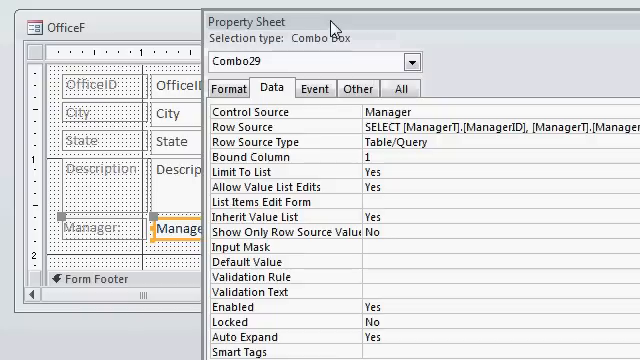
pyautogui.moveTo(320, 203)
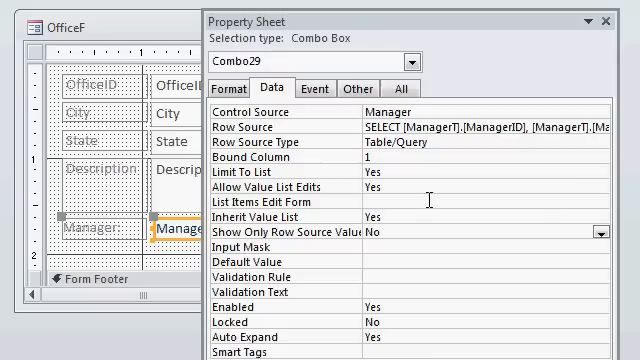
pyautogui.click(624, 203)
pyautogui.write('ManagerF')
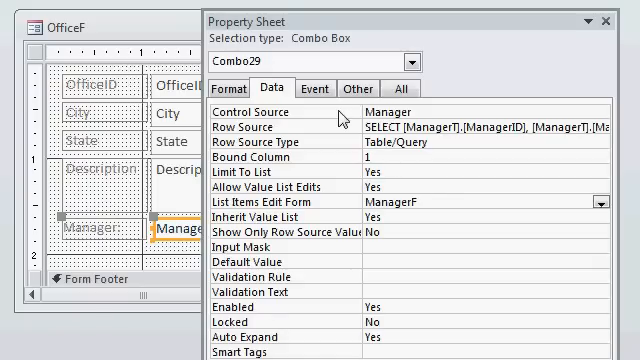
pyautogui.click(627, 20)
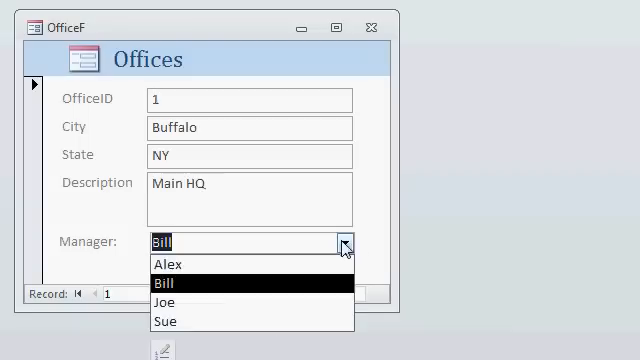
# From the Manager dropdown, open the ManagerF edit form and enter Dave as a new manager
pyautogui.click(175, 284)
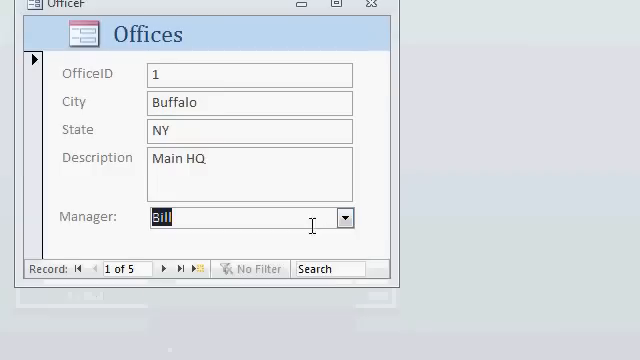
pyautogui.click(347, 218)
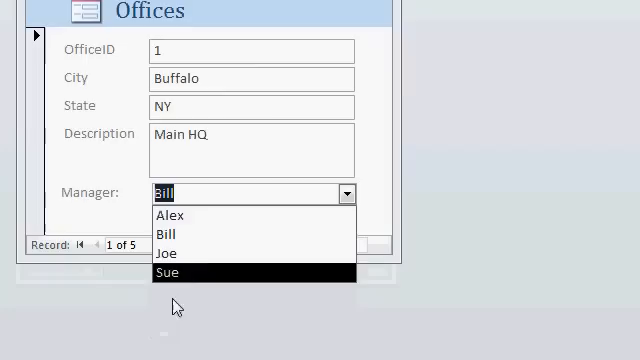
pyautogui.moveTo(358, 197)
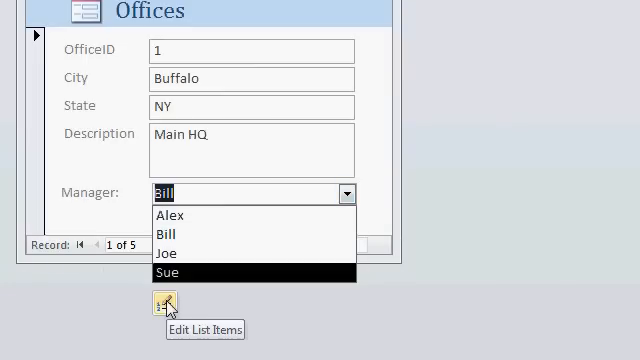
pyautogui.click(162, 305)
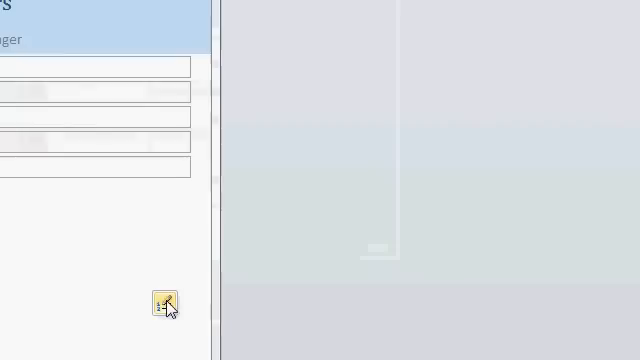
pyautogui.click(166, 303)
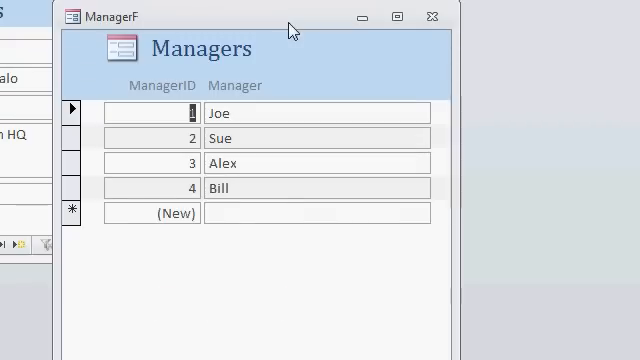
pyautogui.write('Dave')
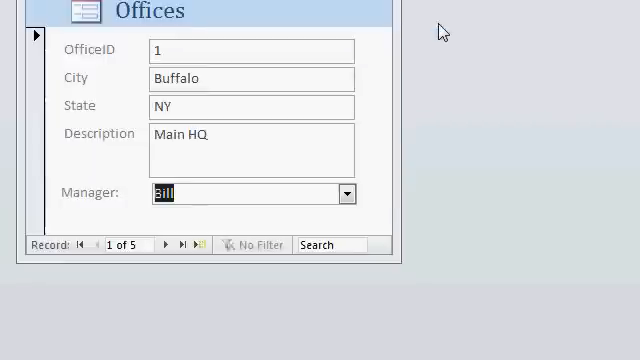
# Add Patty through the ManagerF list-edit form and make her Buffalo's manager
pyautogui.click(345, 193)
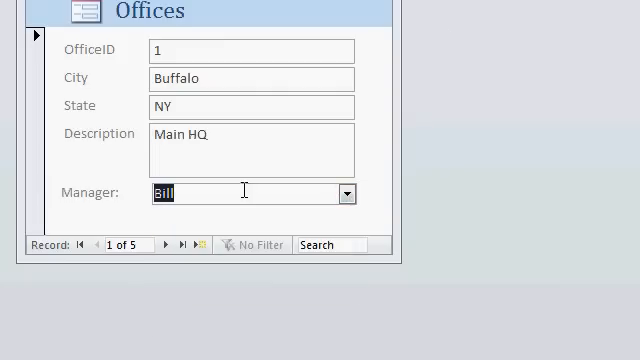
pyautogui.write('Patty')
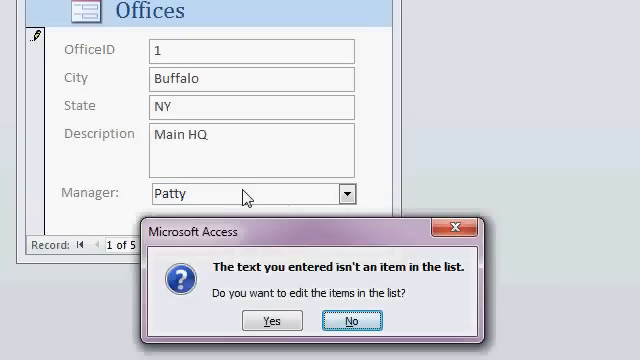
pyautogui.click(272, 320)
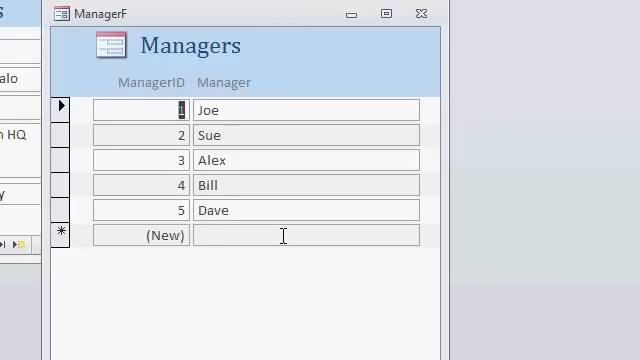
pyautogui.write('Patty')
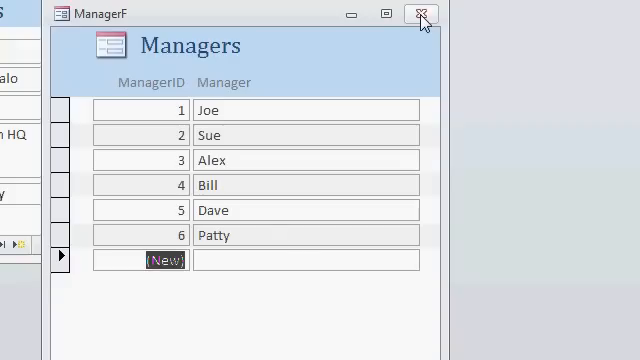
pyautogui.click(421, 13)
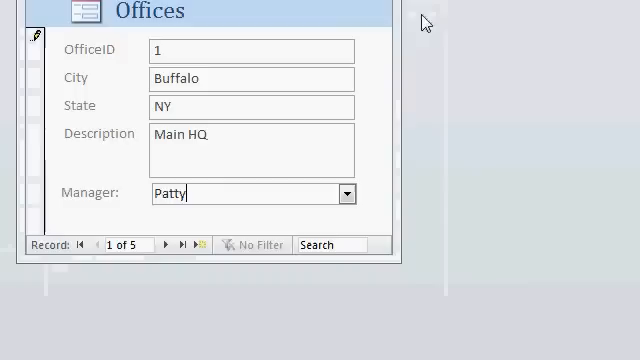